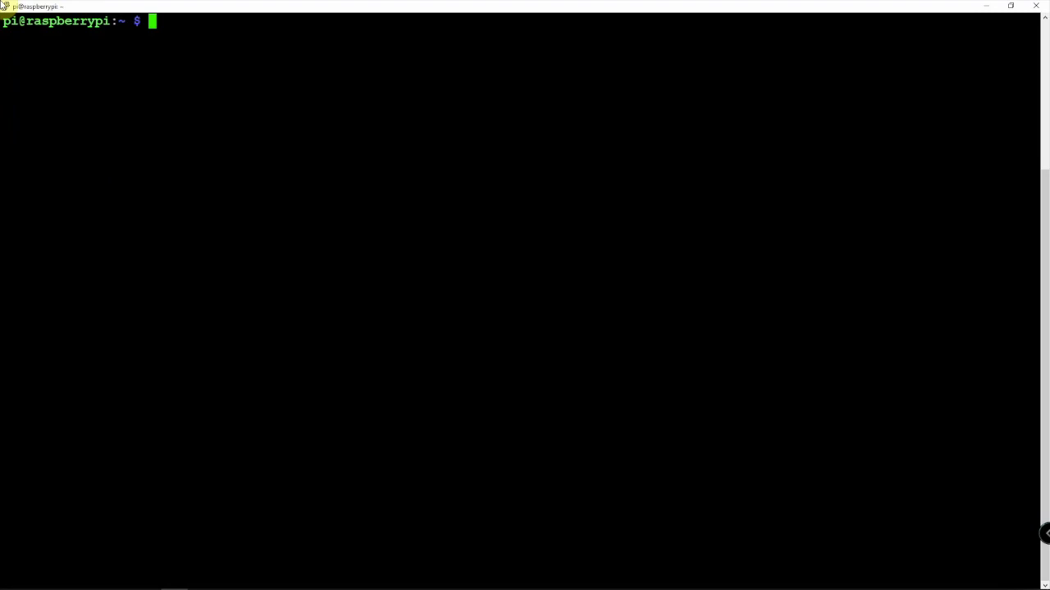
pyautogui.moveTo(245, 133)
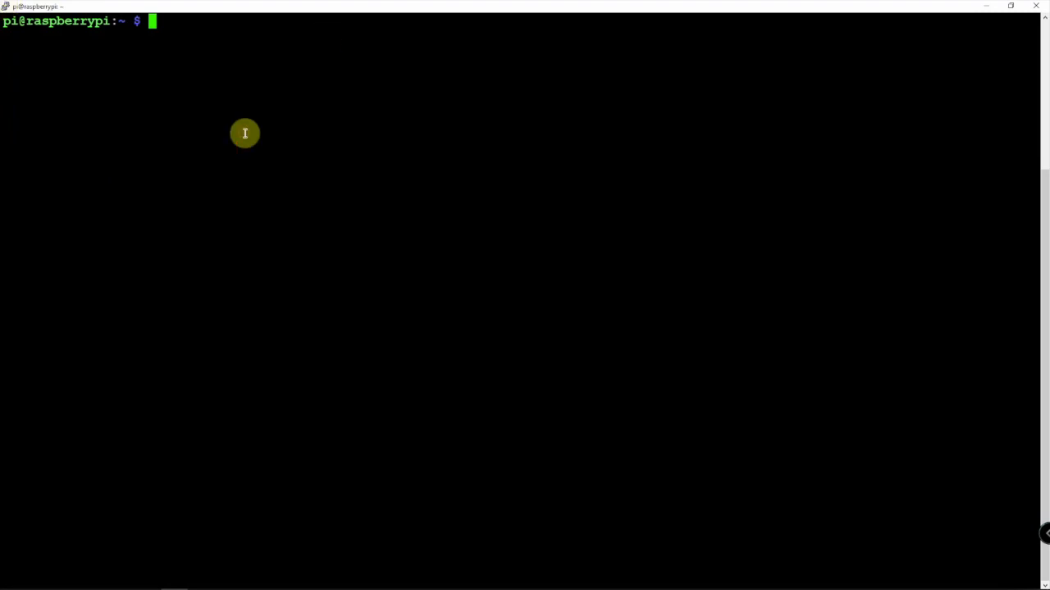
# Install git with apt (already newest) and clone the JAERO repository from GitHub
pyautogui.write('s')
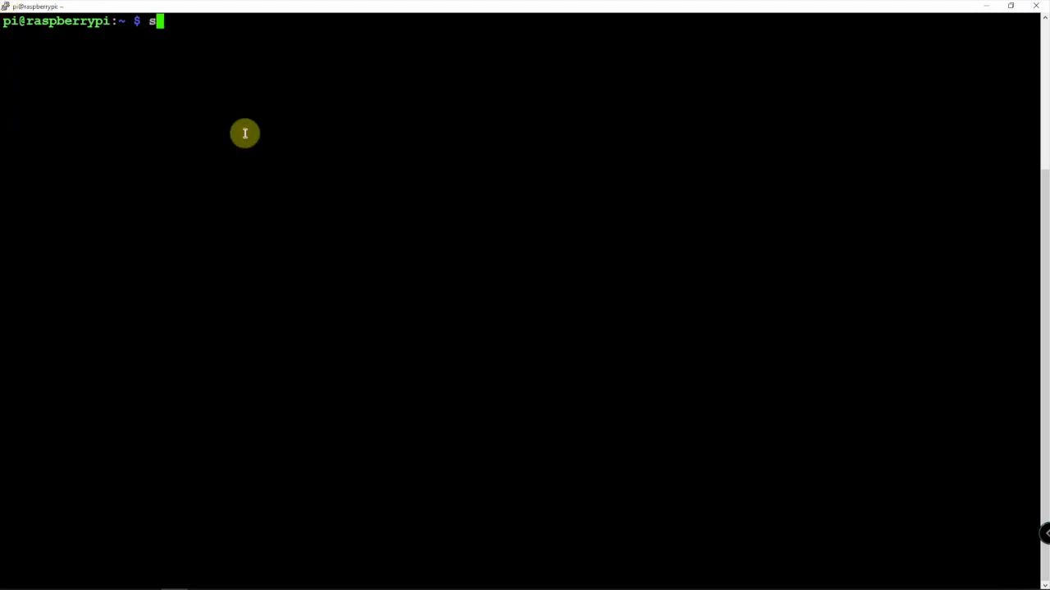
pyautogui.write('udo apt u')
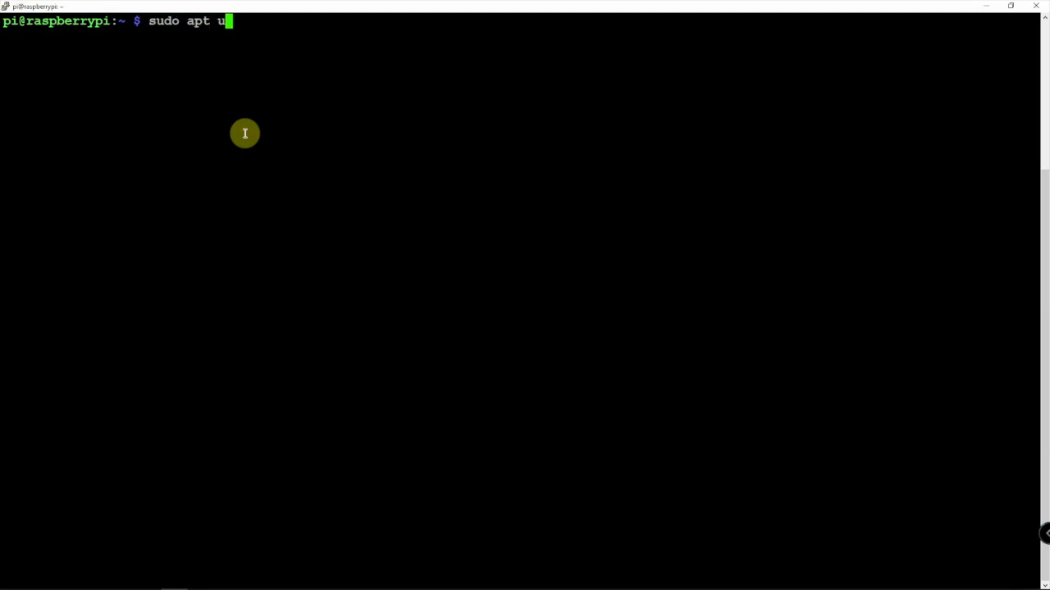
pyautogui.write('install git')
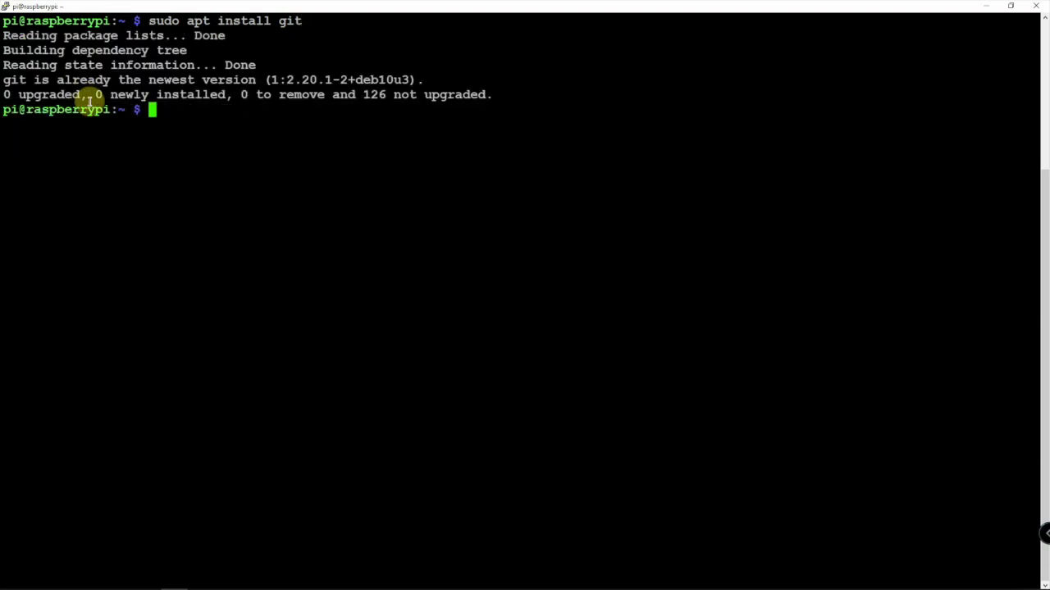
pyautogui.moveTo(196, 183)
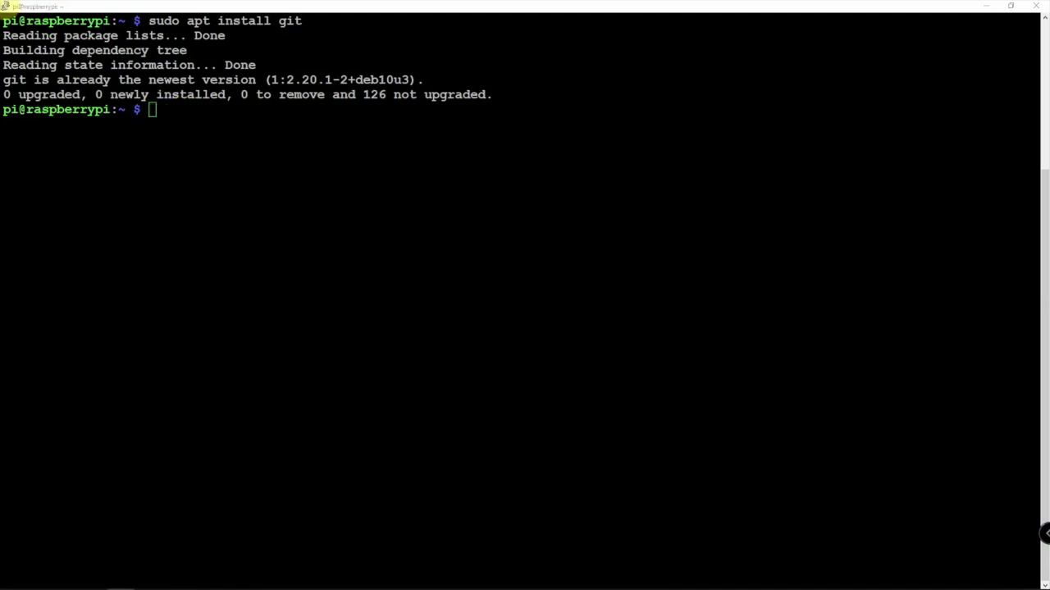
pyautogui.moveTo(19, 210)
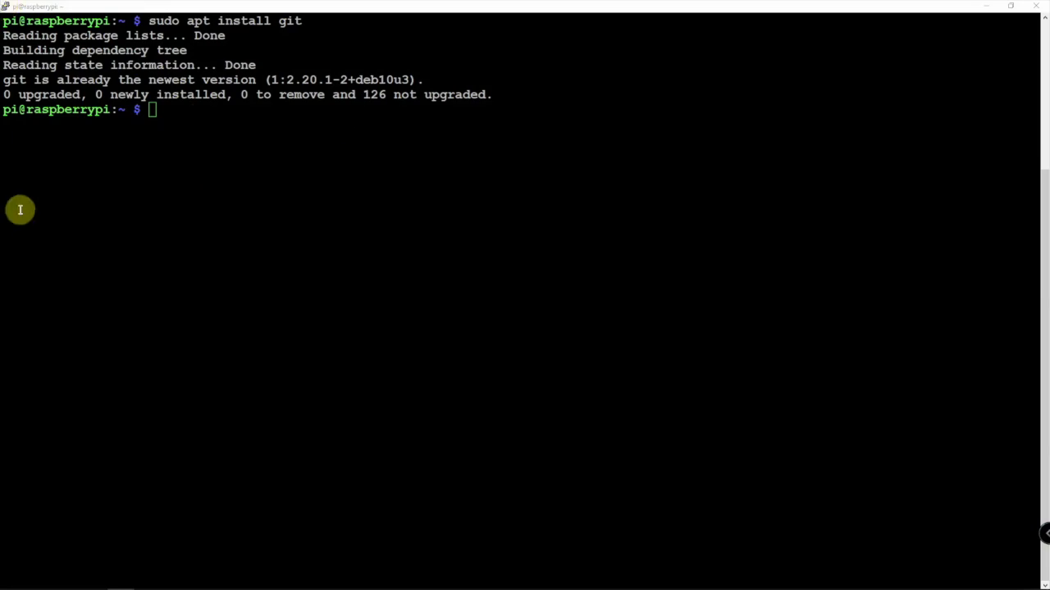
pyautogui.write('git clone https://github.com/jontio/JAERO')
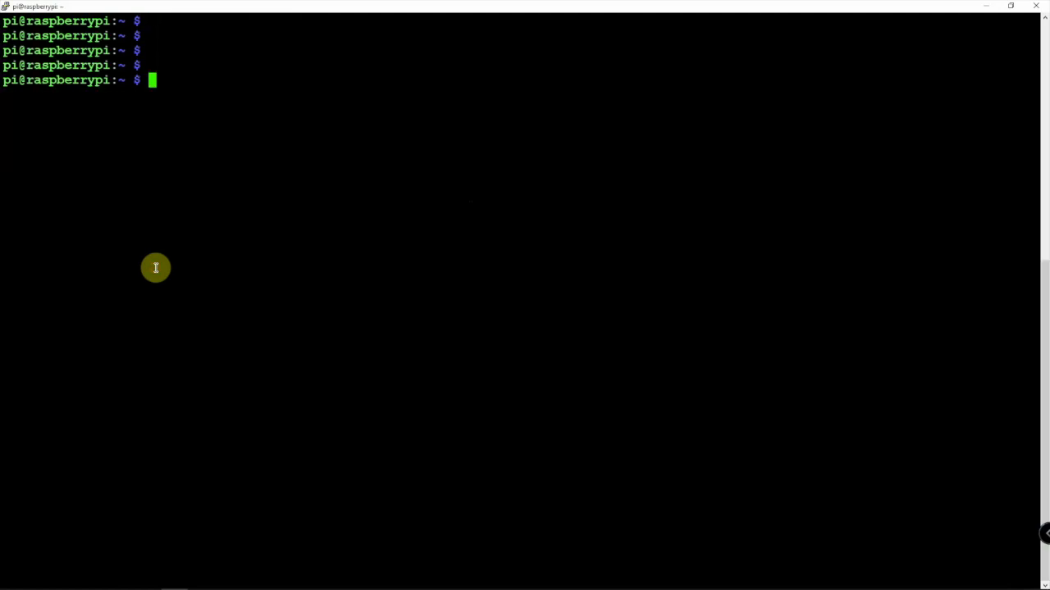
# Enter the JAERO folder and run the pi-build.sh build script
pyautogui.write('cd JAERO/')
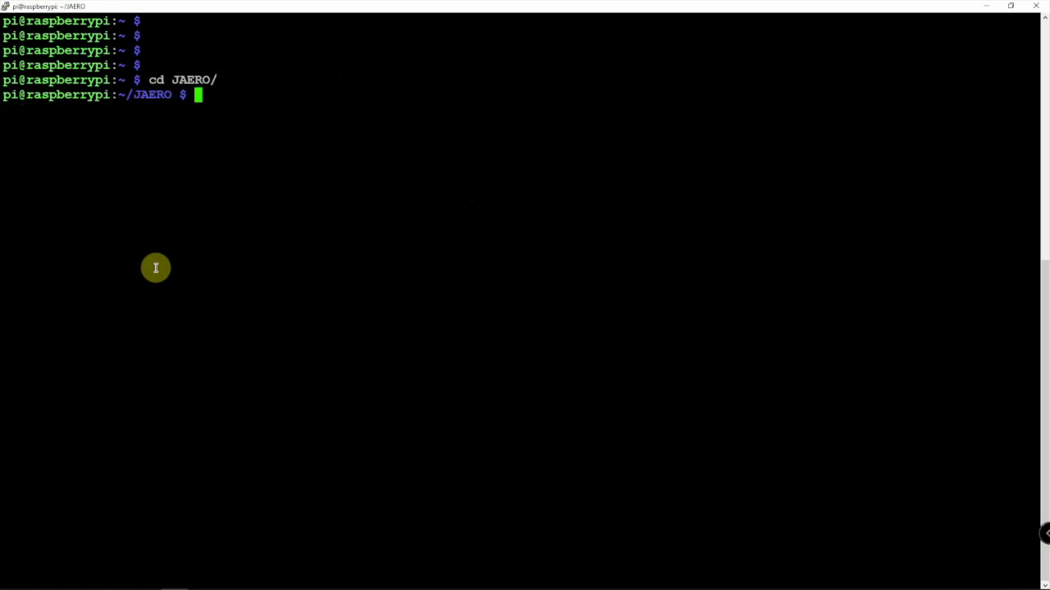
pyautogui.write('./pi-build.sh')
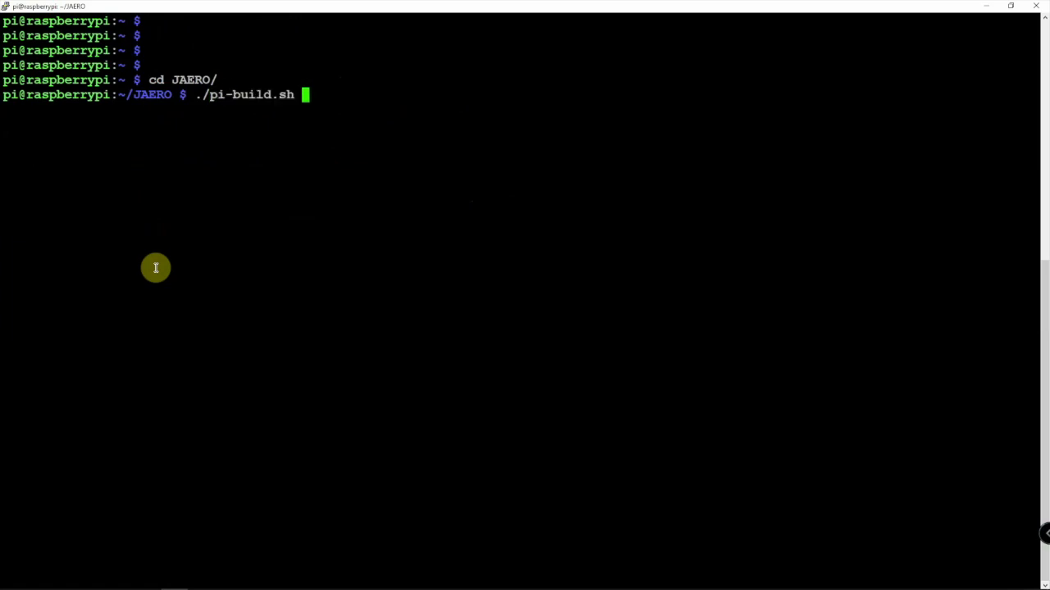
pyautogui.press('Return')
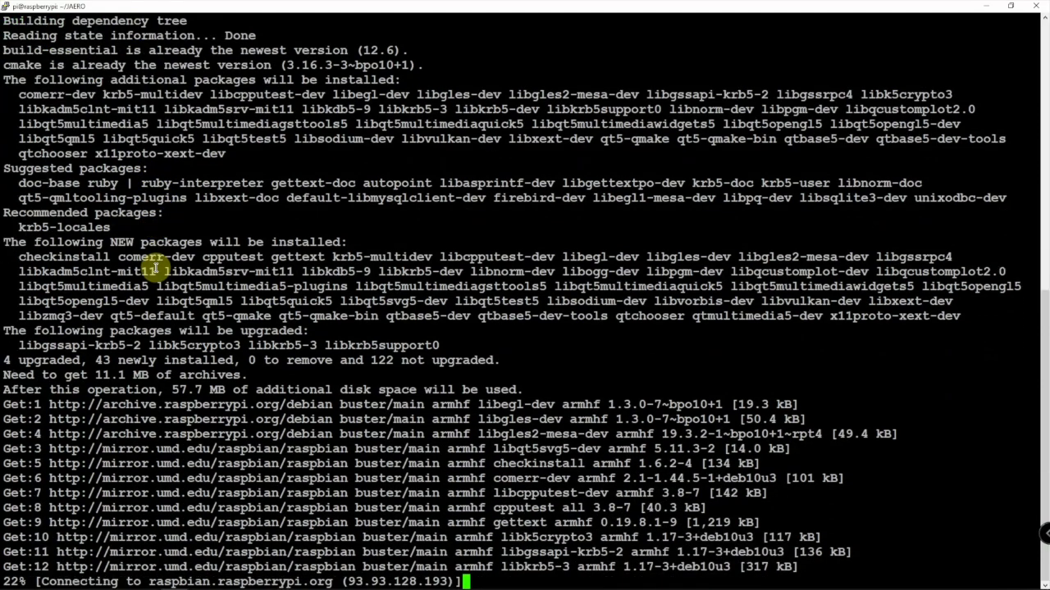
# Follow the build output until libacars and the JAERO .deb are compiled and installed
pyautogui.scroll(-3)
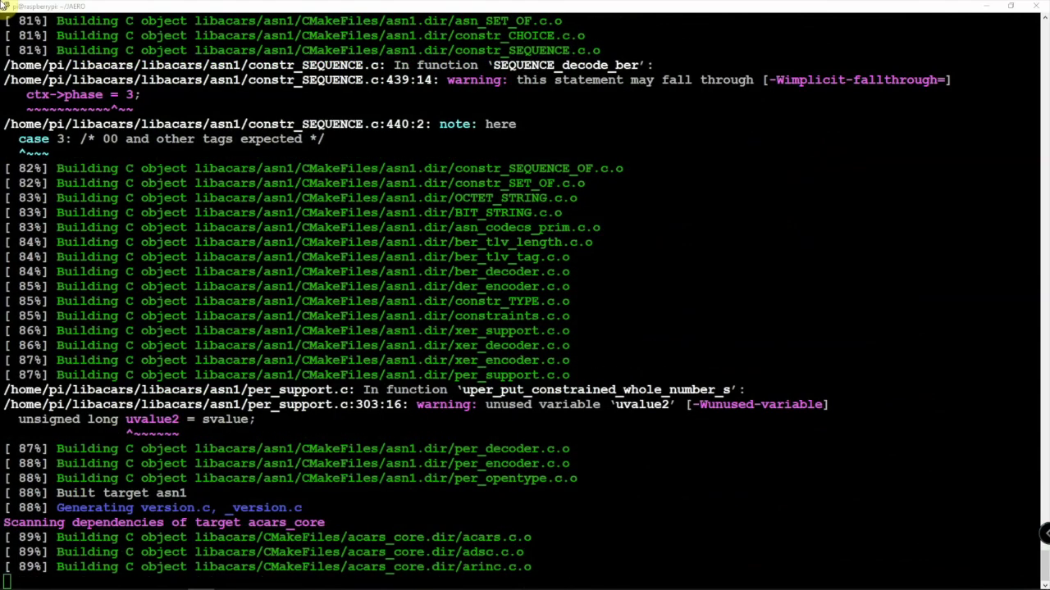
pyautogui.scroll(-3)
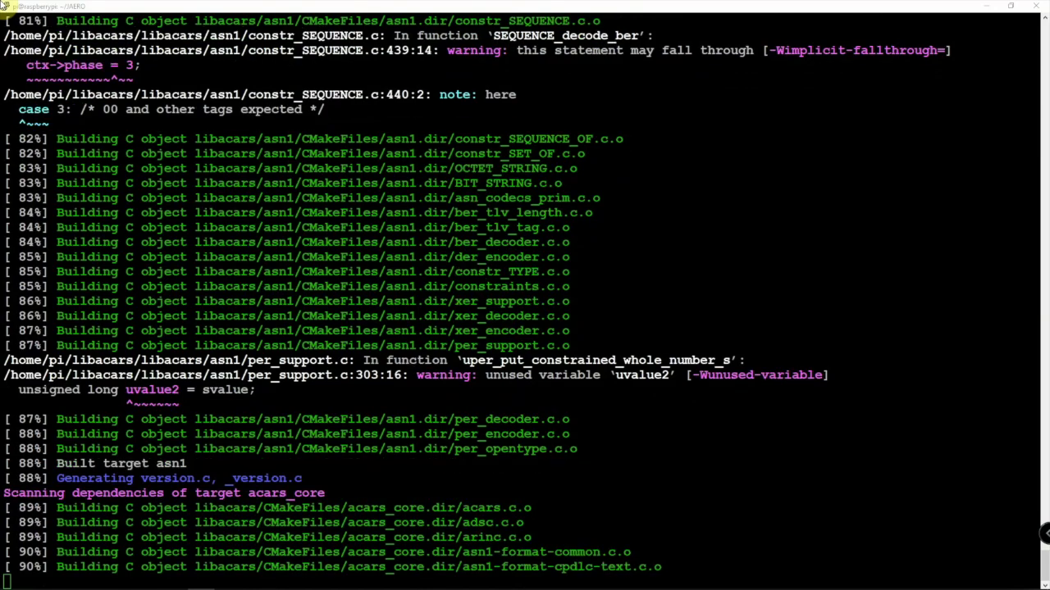
pyautogui.scroll(-3)
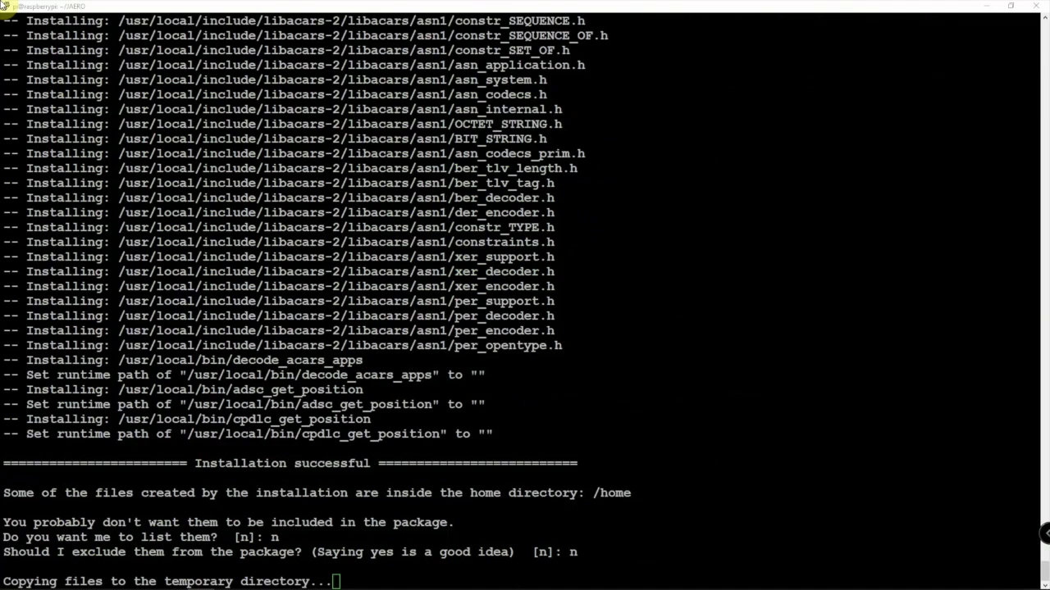
pyautogui.scroll(-3)
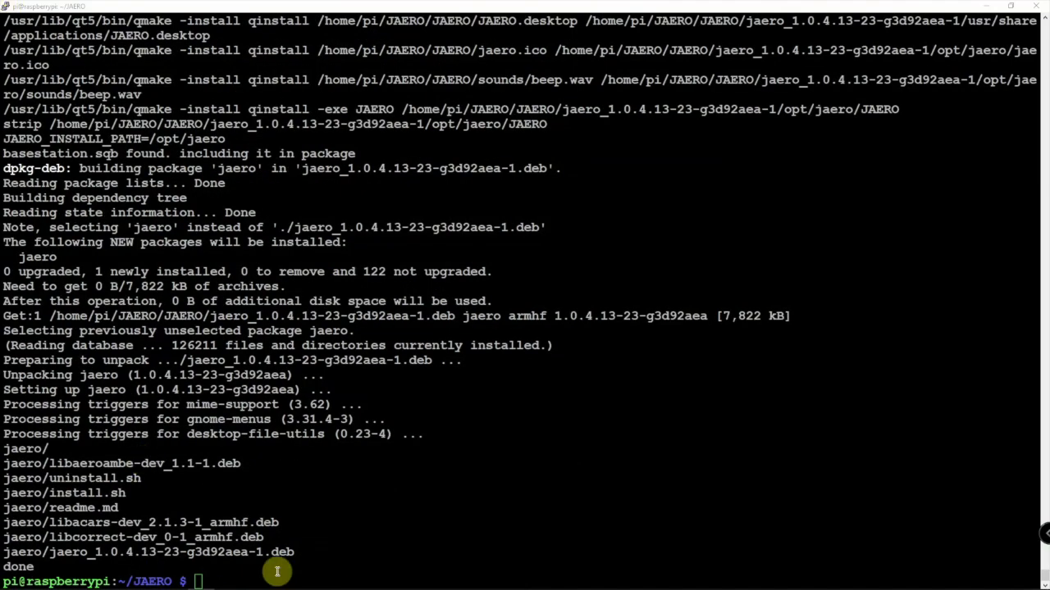
pyautogui.moveTo(211, 568)
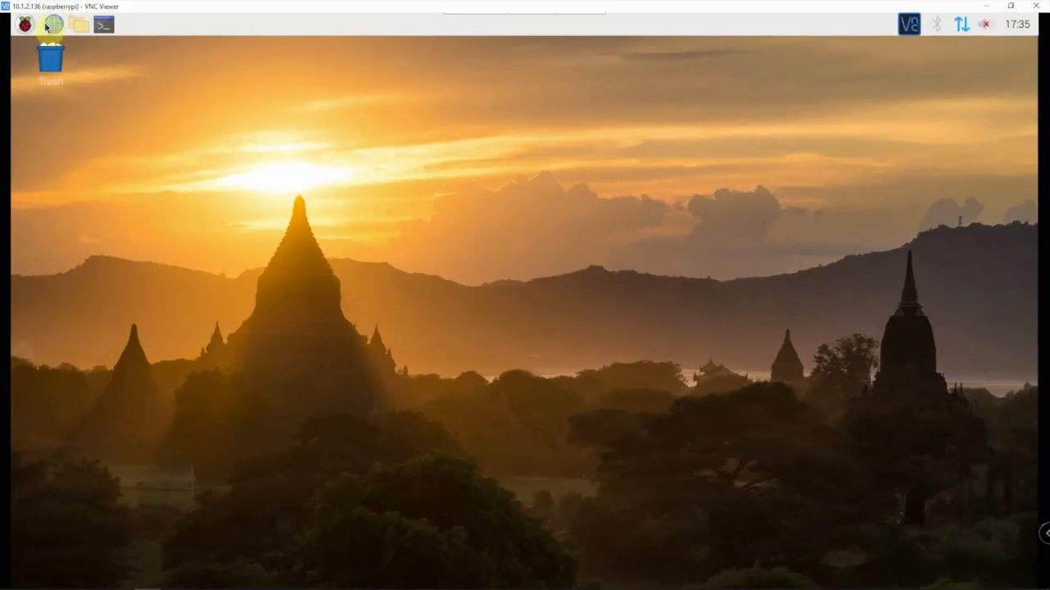
# Launch JAERO from the Pi applications menu, maximize it, and open Settings
pyautogui.click(20, 29)
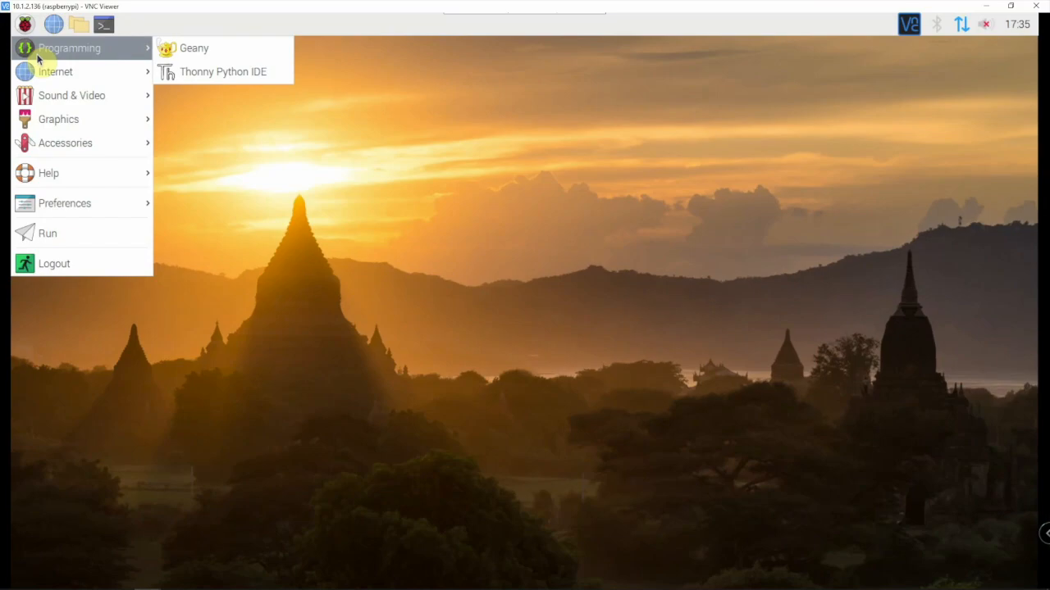
pyautogui.moveTo(56, 72)
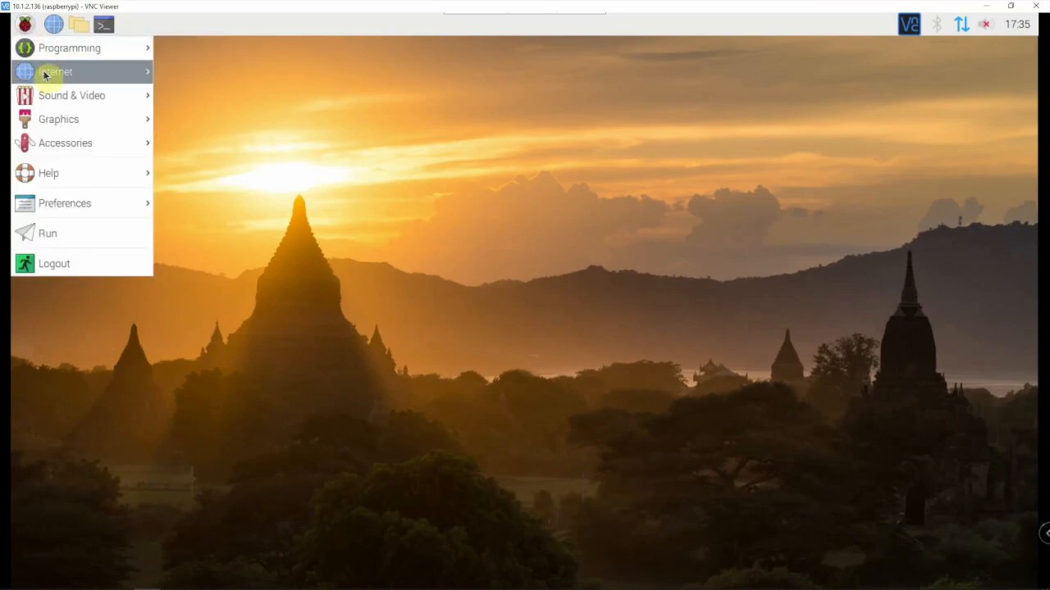
pyautogui.click(55, 72)
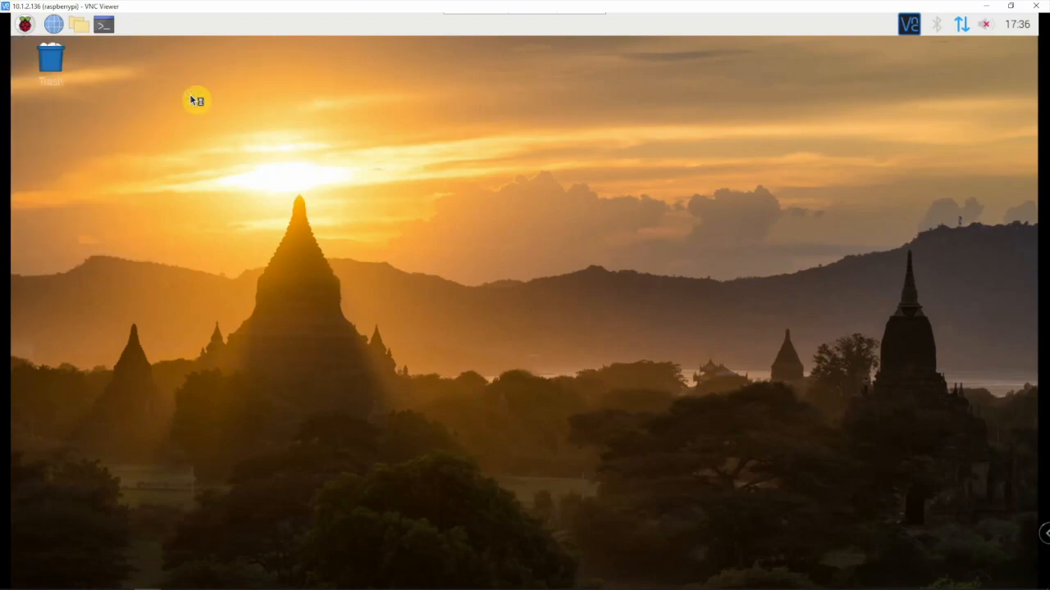
pyautogui.moveTo(271, 170)
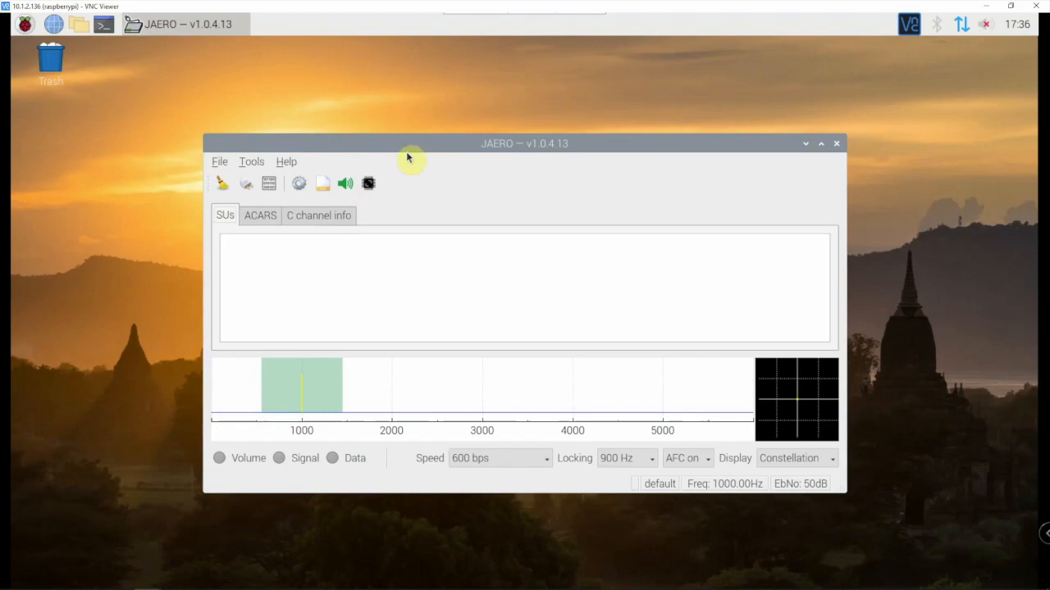
pyautogui.click(821, 144)
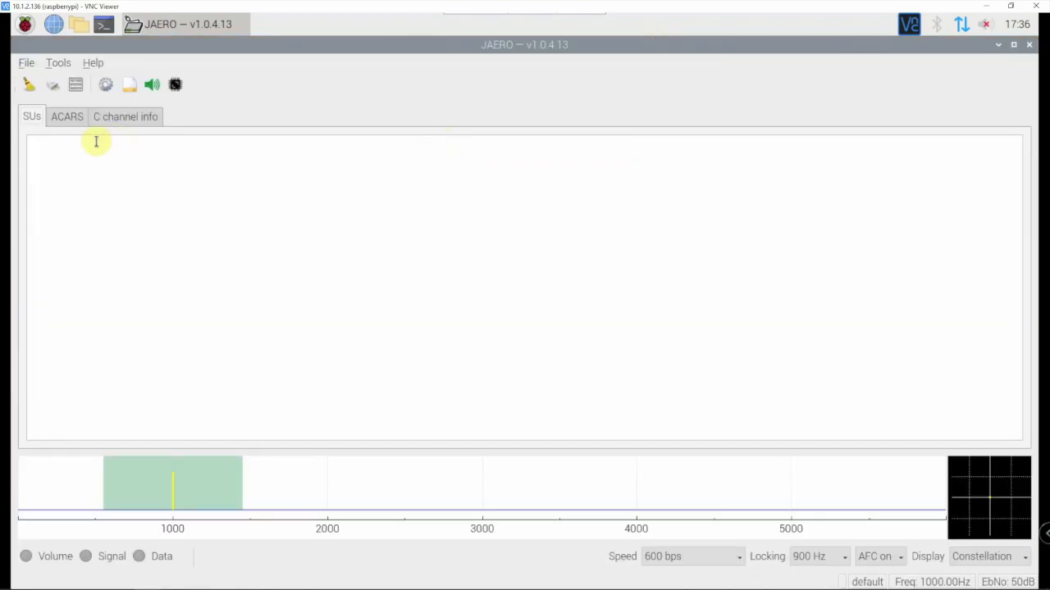
pyautogui.click(105, 84)
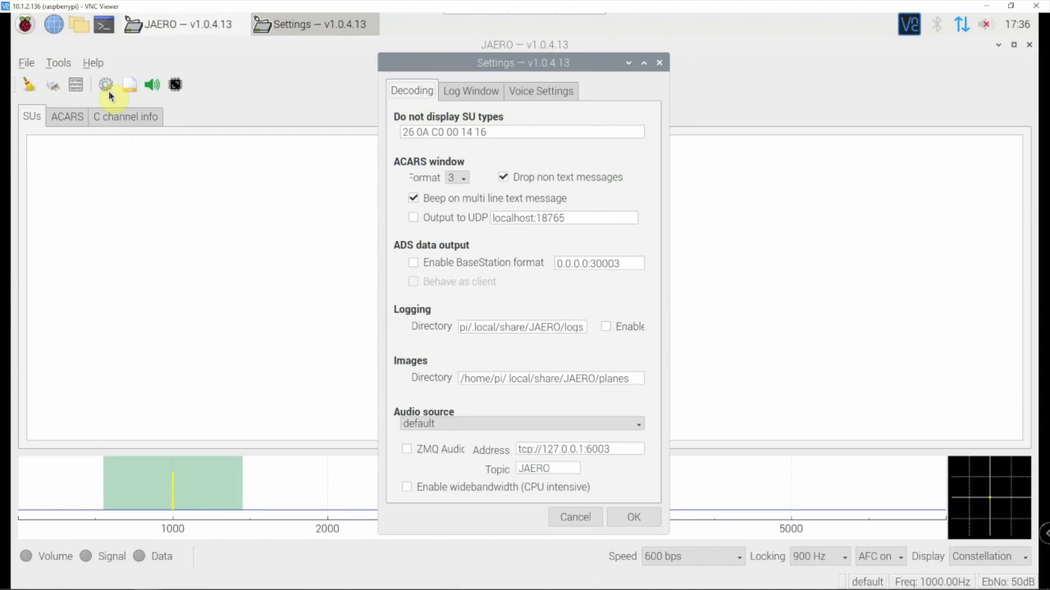
# Review the Decoding settings tab, then cancel the Settings dialog without saving
pyautogui.click(520, 424)
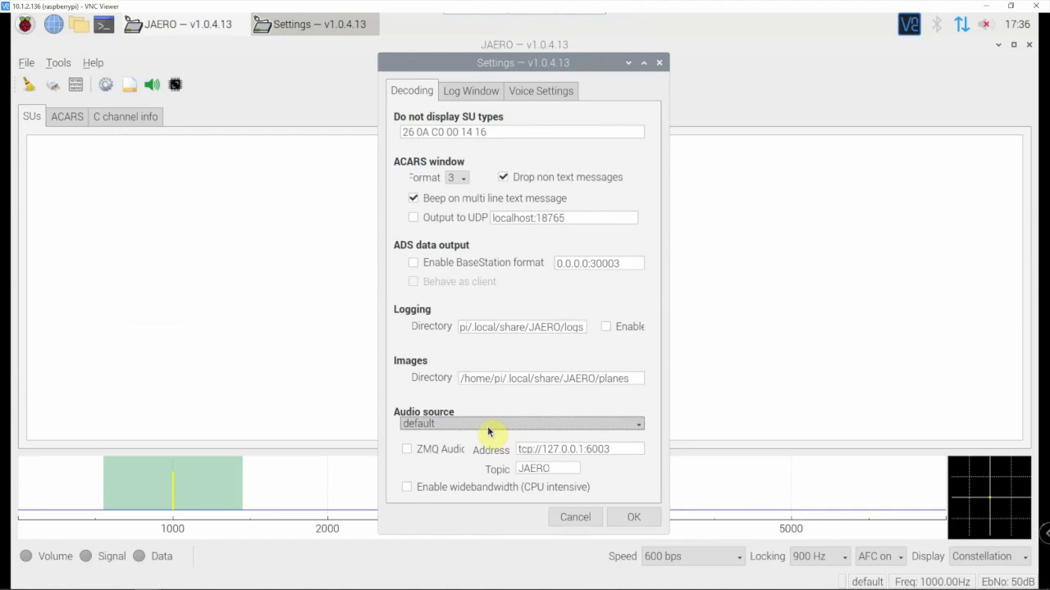
pyautogui.moveTo(463, 433)
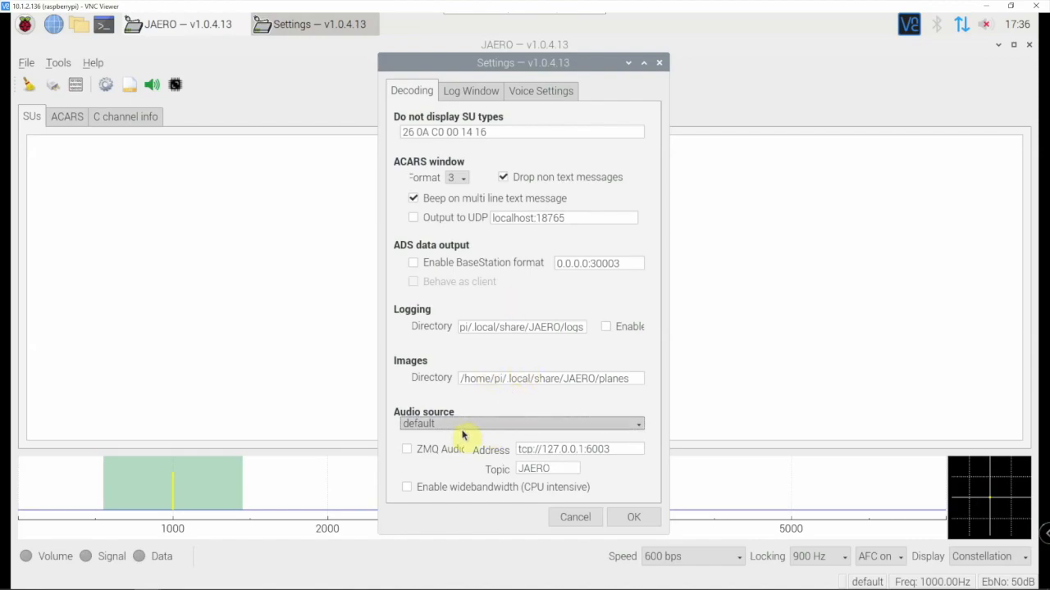
pyautogui.moveTo(454, 409)
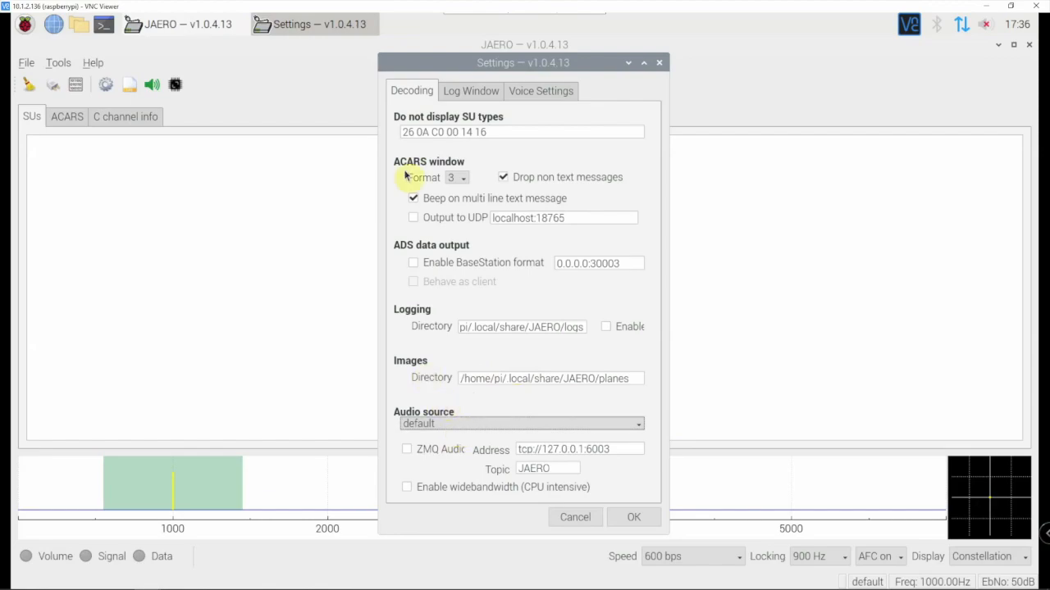
pyautogui.moveTo(251, 296)
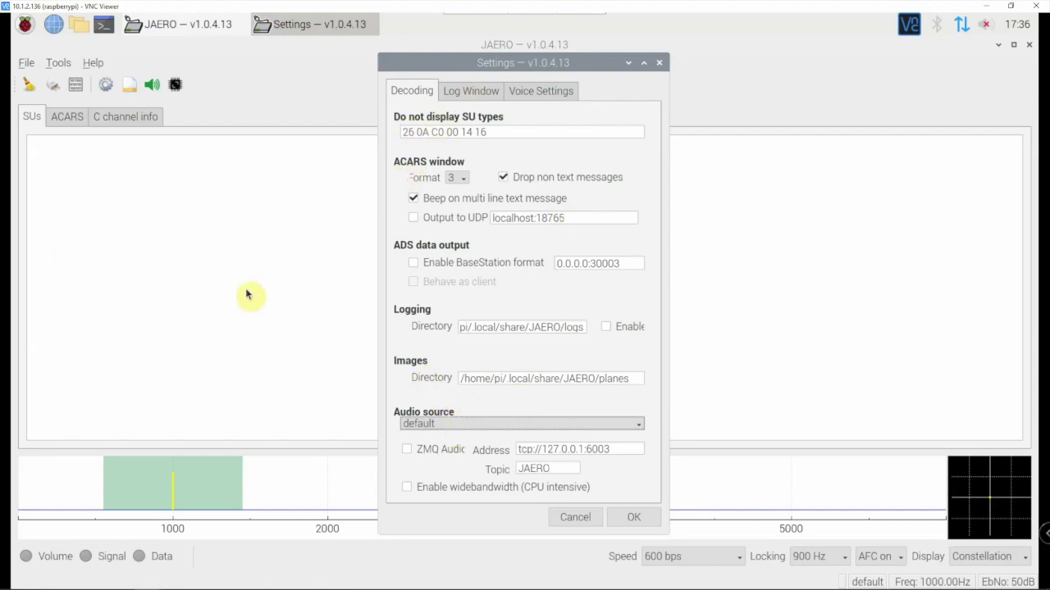
pyautogui.moveTo(513, 375)
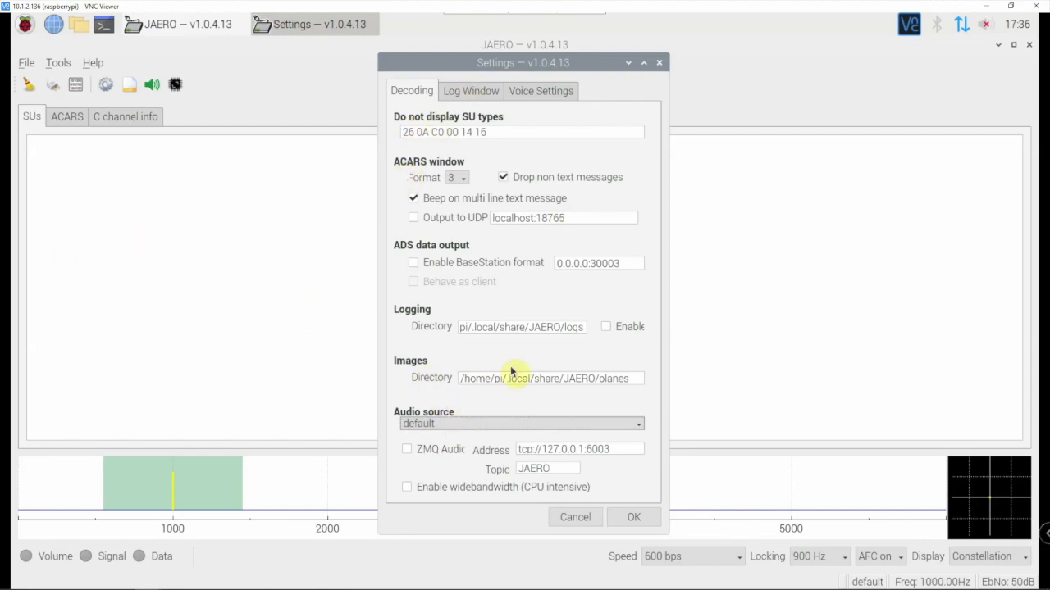
pyautogui.moveTo(271, 408)
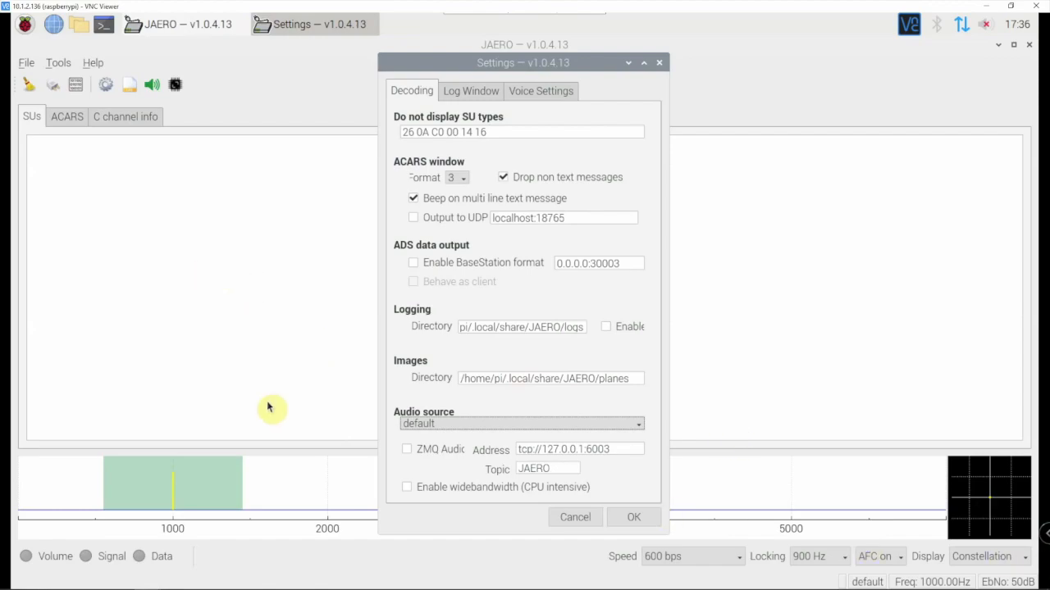
pyautogui.moveTo(483, 448)
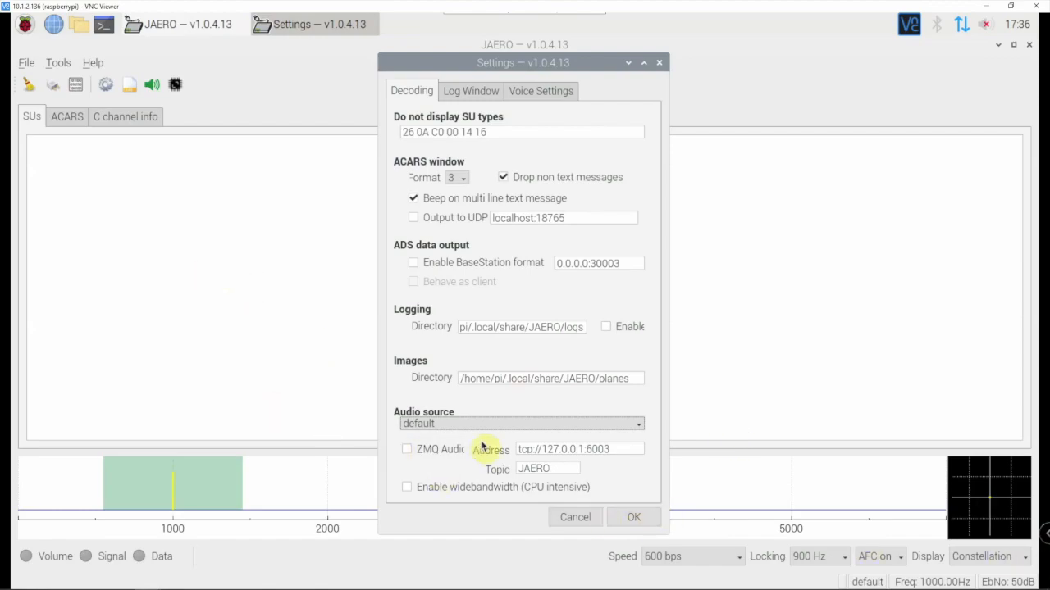
pyautogui.moveTo(529, 502)
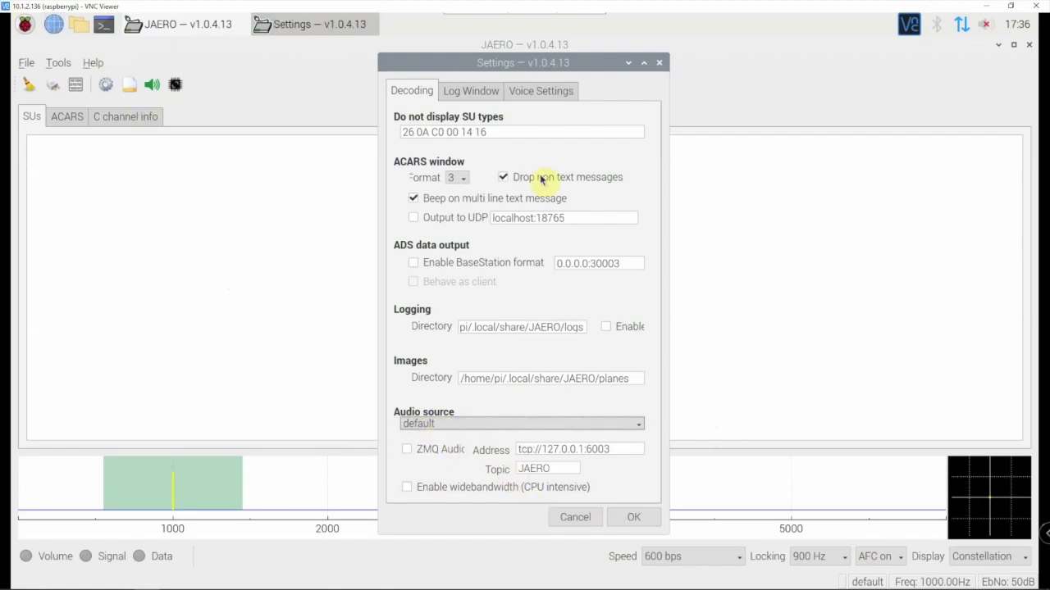
pyautogui.moveTo(575, 517)
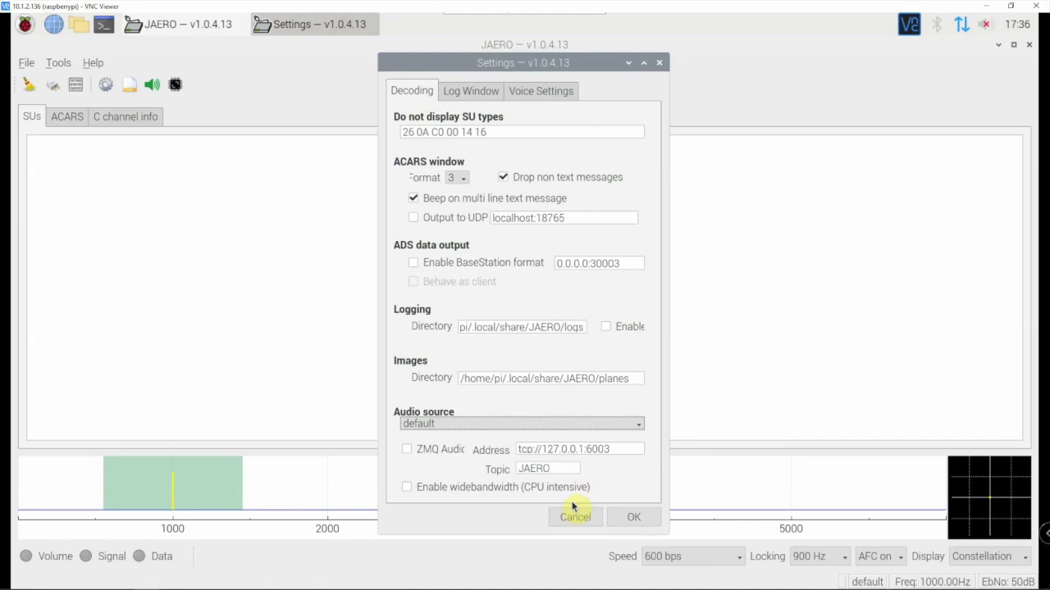
pyautogui.moveTo(528, 399)
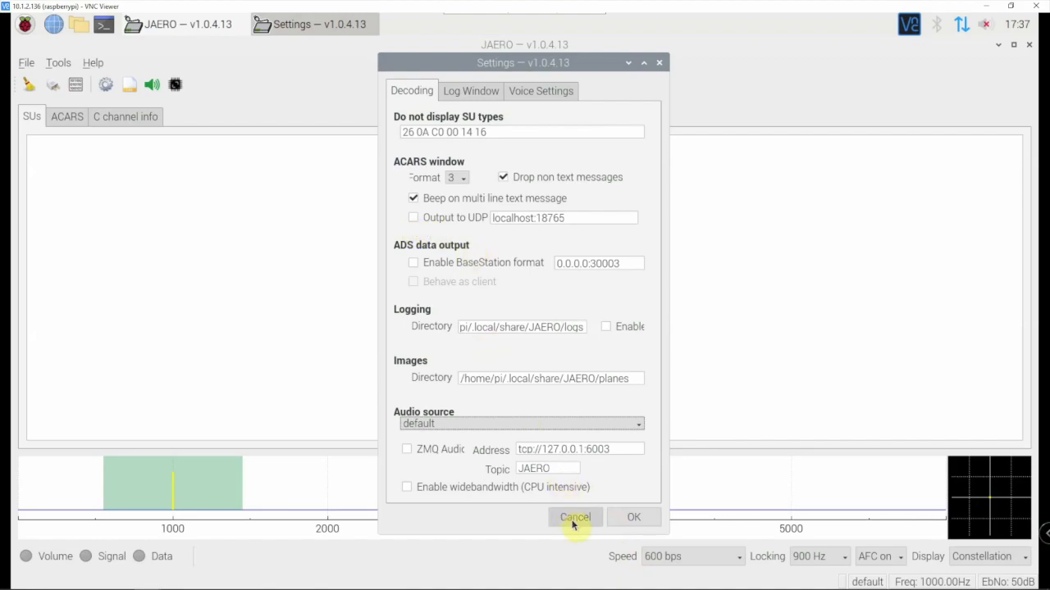
pyautogui.click(575, 517)
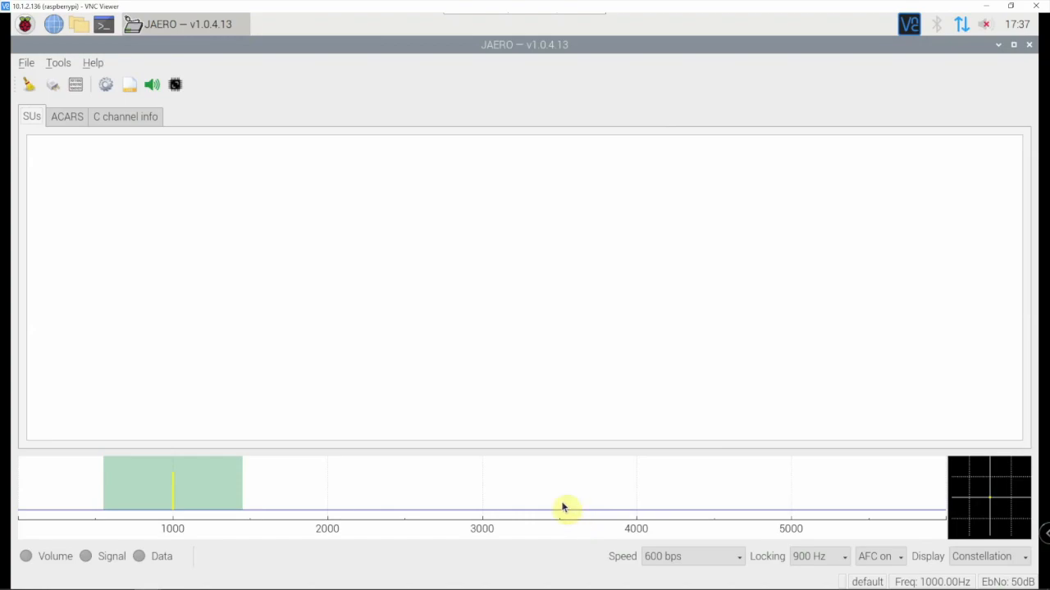